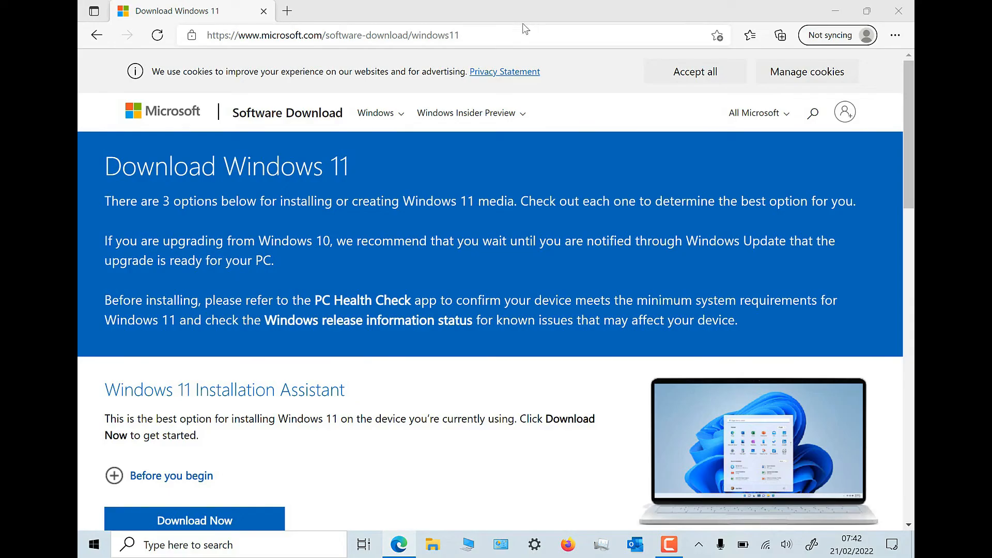
# Step: Select Windows 11 (multi-edition ISO) under Download Windows 11 Disk Image and request the download
pyautogui.scroll(-3)
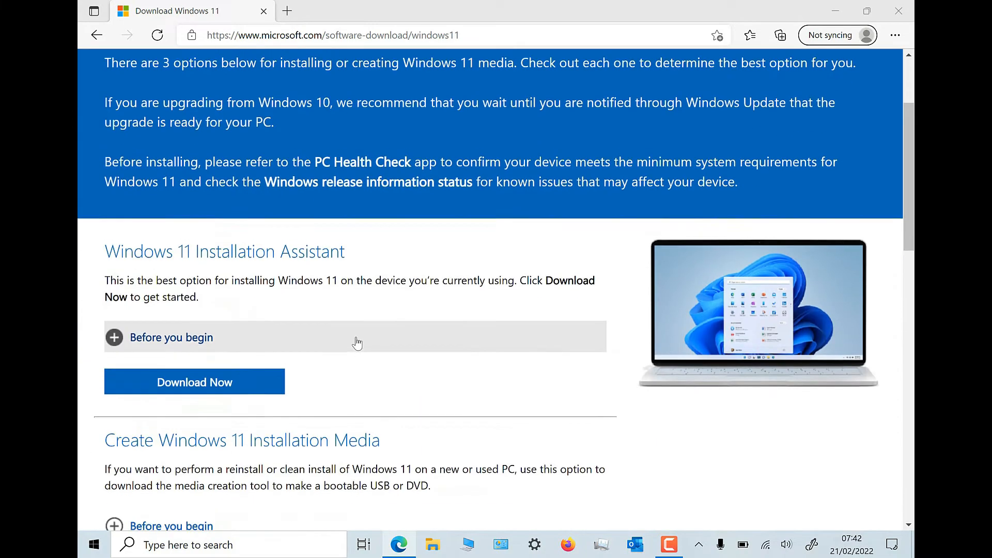
pyautogui.scroll(-3)
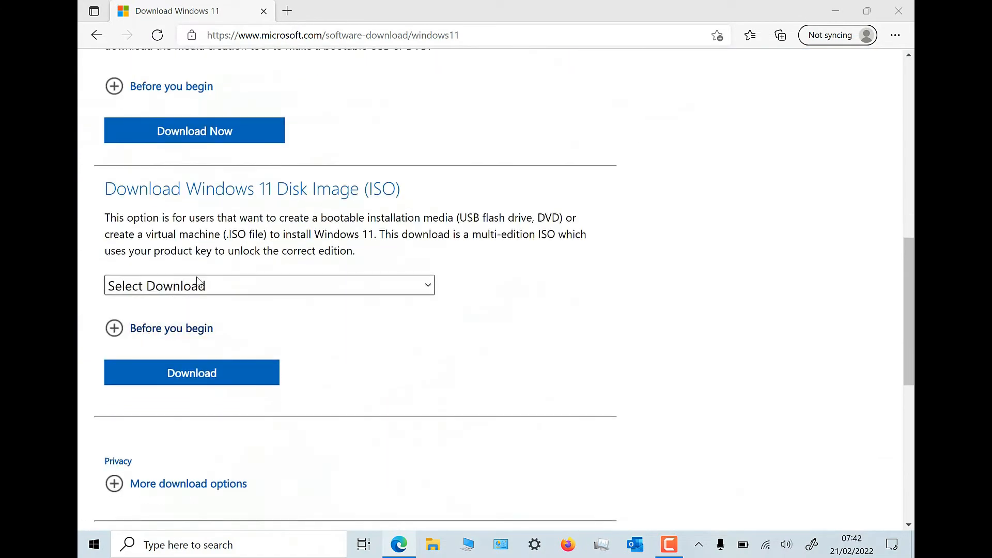
pyautogui.moveTo(370, 195)
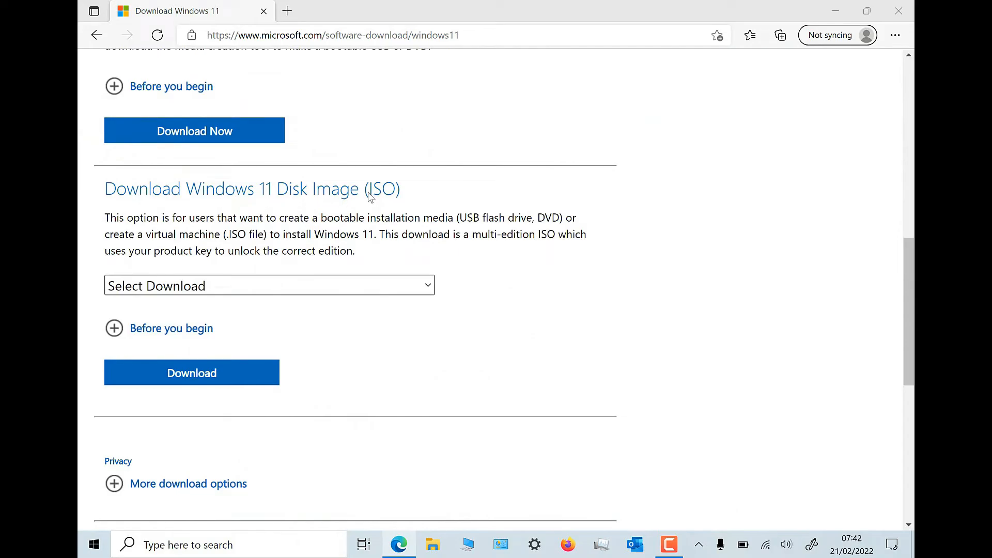
pyautogui.click(269, 286)
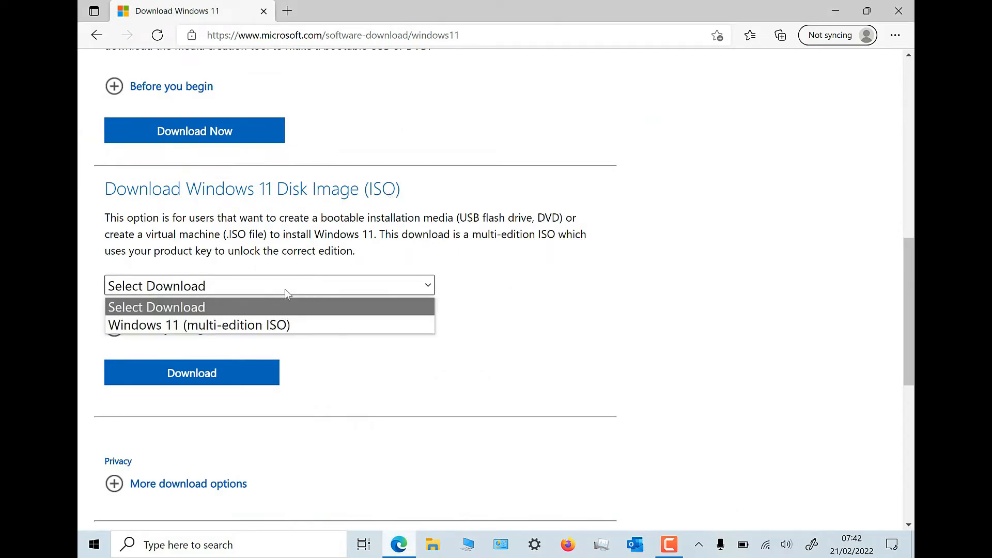
pyautogui.click(198, 324)
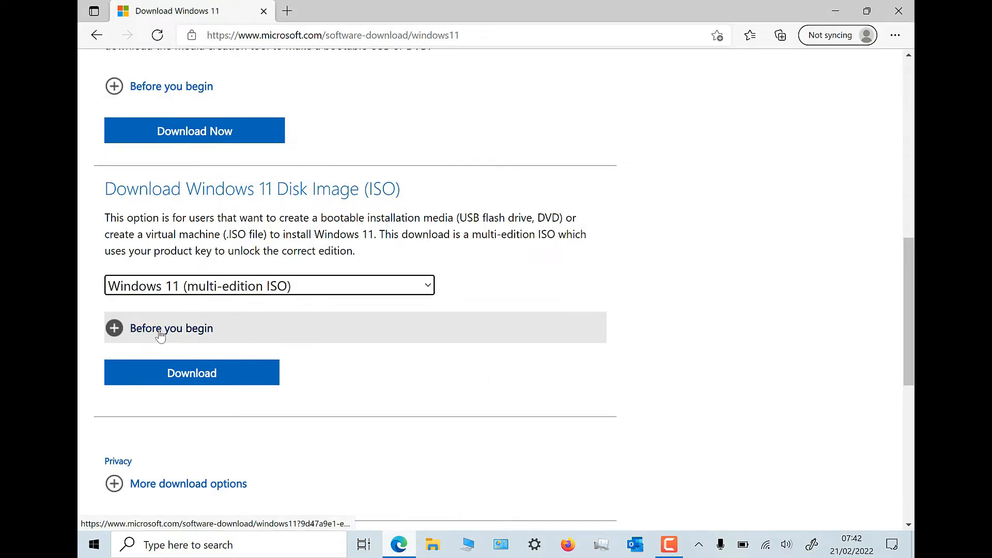
pyautogui.click(191, 370)
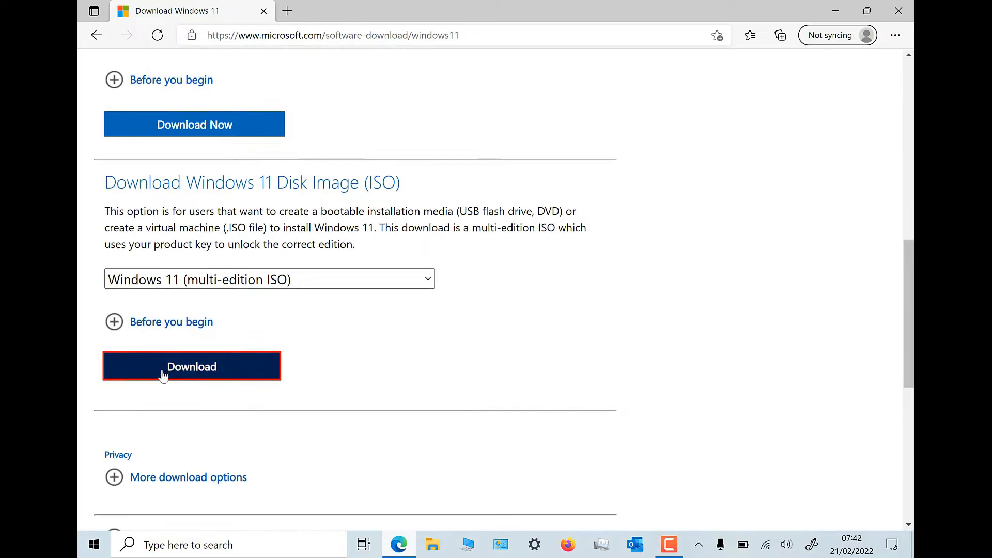
# Step: Choose English as the product language and confirm it
pyautogui.click(191, 366)
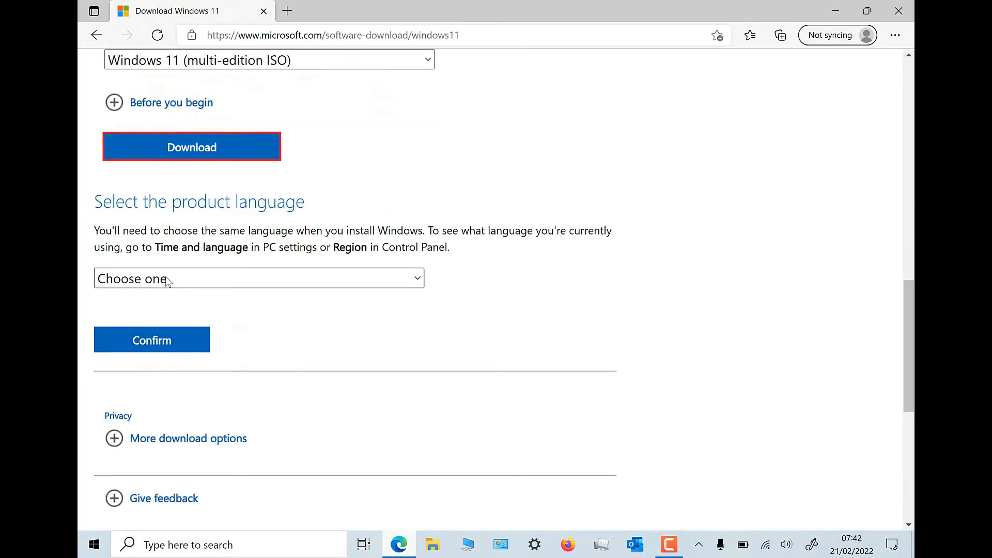
pyautogui.click(259, 278)
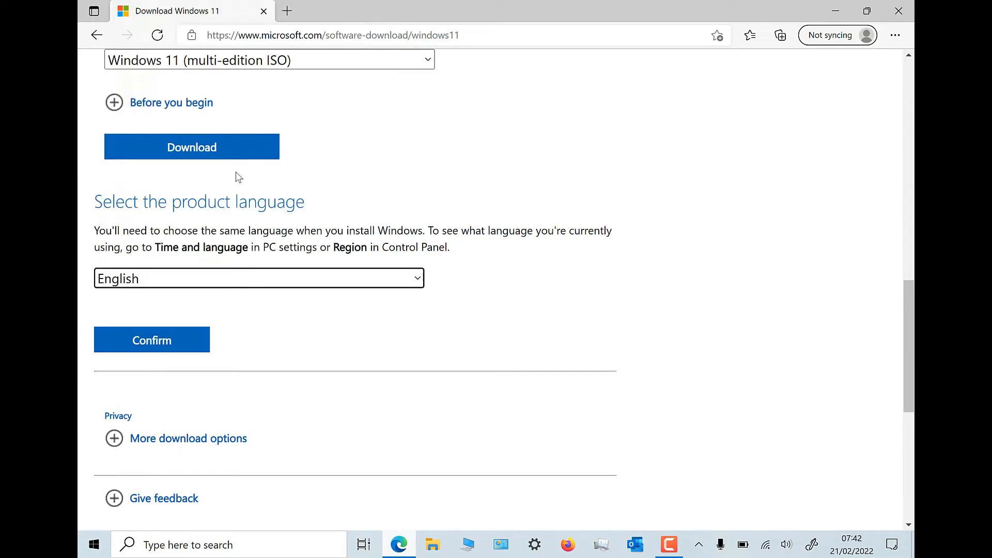
pyautogui.click(151, 340)
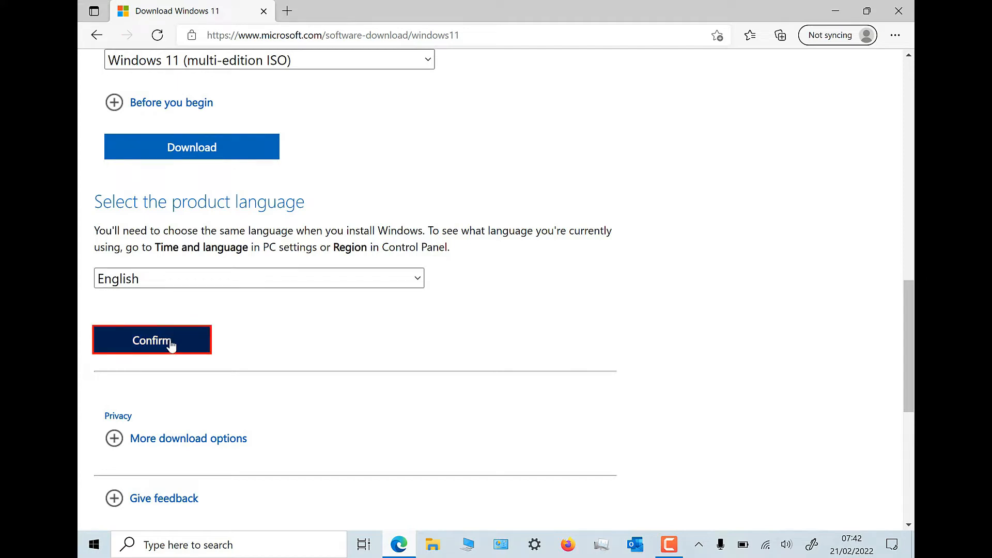
pyautogui.click(152, 340)
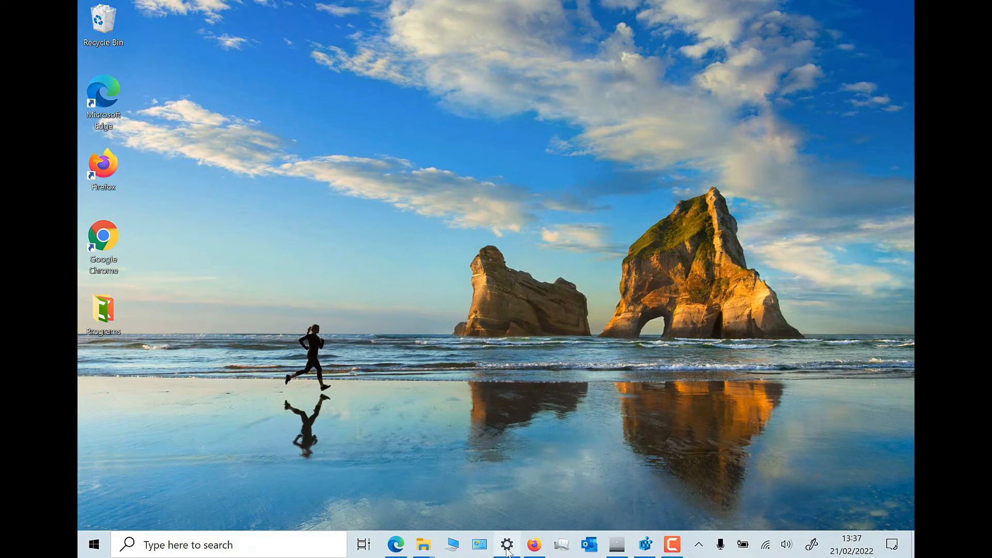
# Step: Check the About page: Intel Core i5-6300U processor, Windows 10 Pro, then close Settings
pyautogui.click(507, 543)
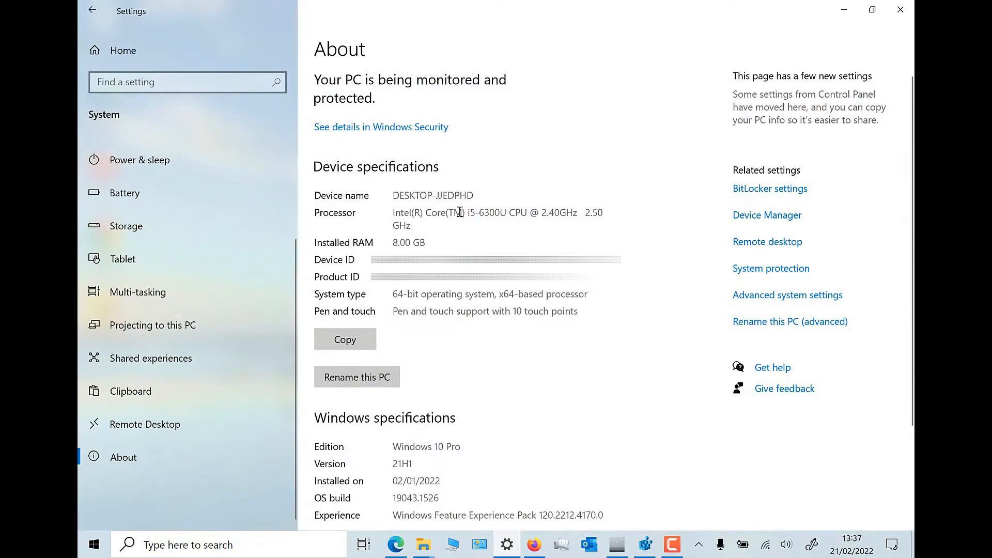
pyautogui.moveTo(408, 240)
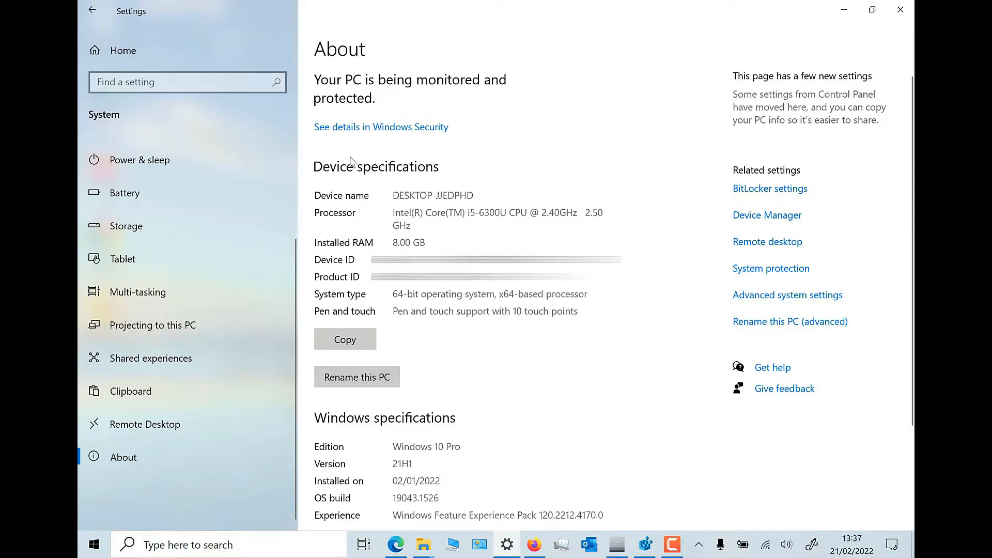
pyautogui.click(900, 10)
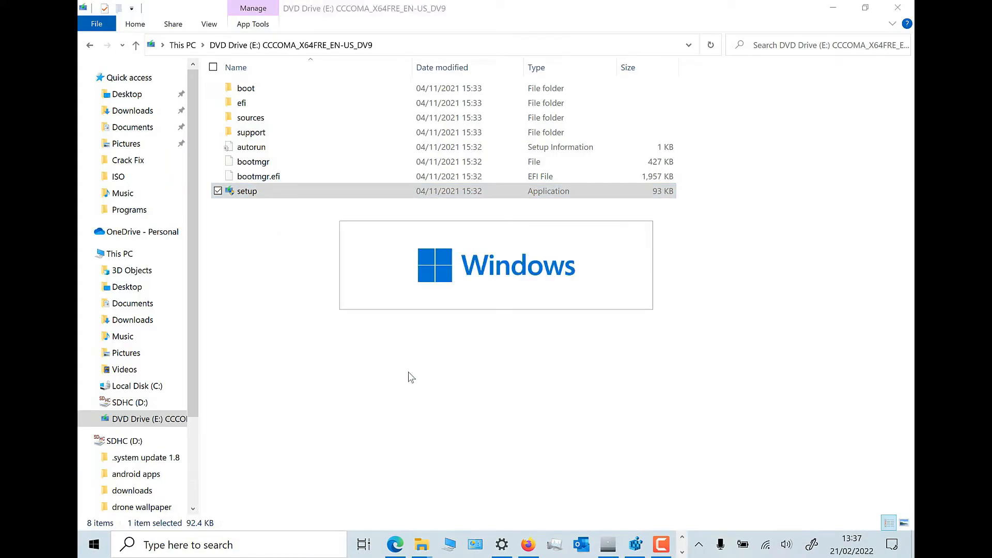
# Step: Run setup from the mounted ISO and cancel after the unsupported-processor warning
pyautogui.doubleClick(247, 190)
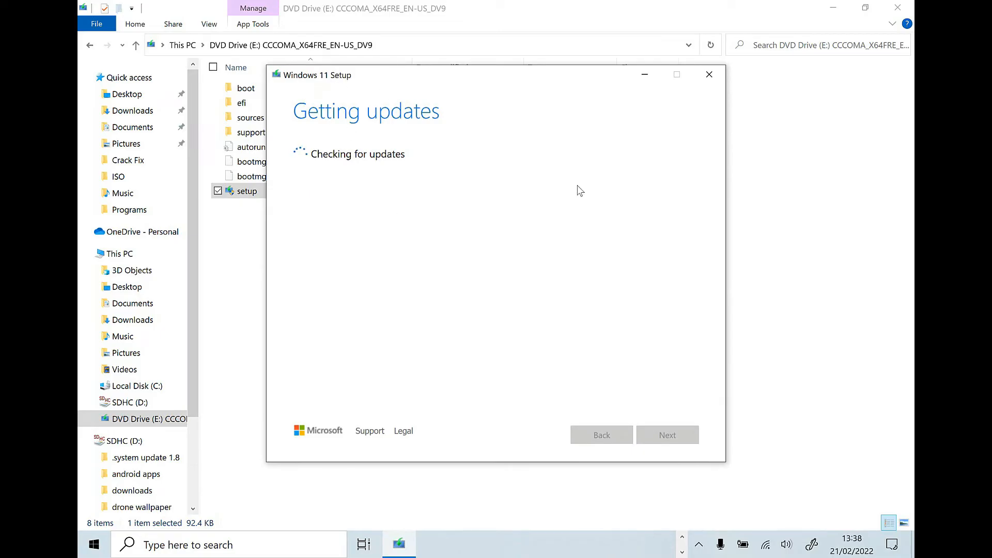
pyautogui.moveTo(583, 192)
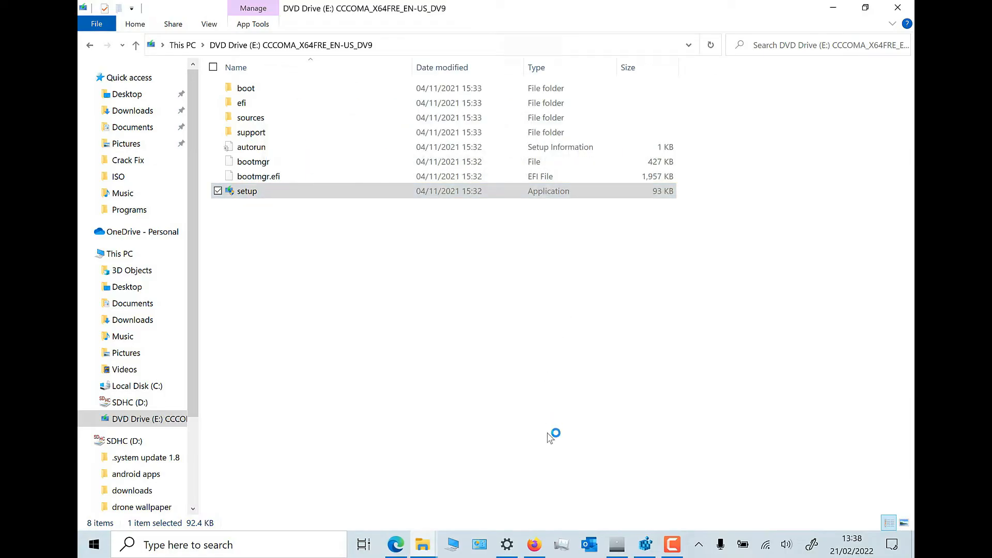
pyautogui.doubleClick(247, 190)
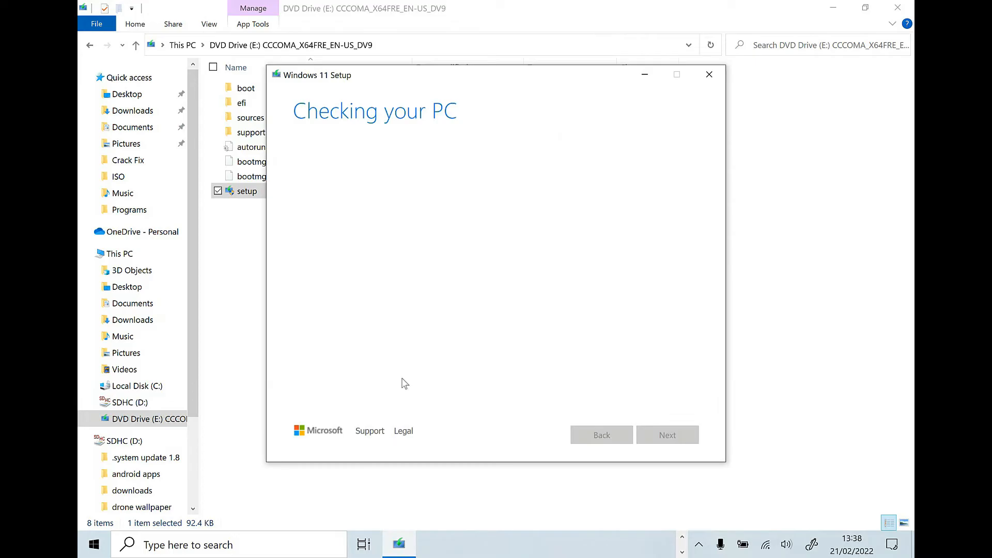
pyautogui.moveTo(400, 350)
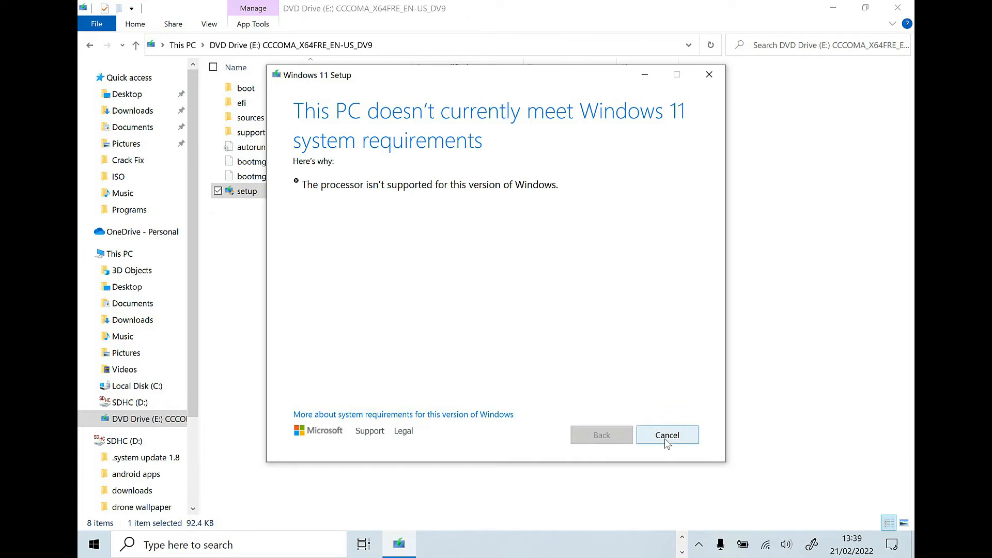
pyautogui.click(668, 435)
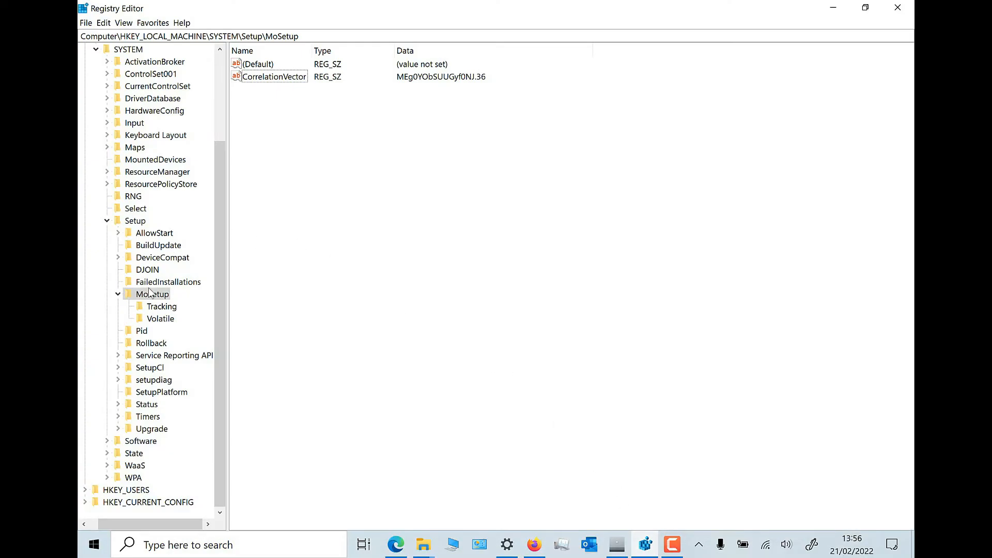
# Step: Add an AllowUpgradesWithUnsupportedTPMOrCPU DWORD (32-bit) value with data 1 under MoSetup
pyautogui.rightClick(318, 243)
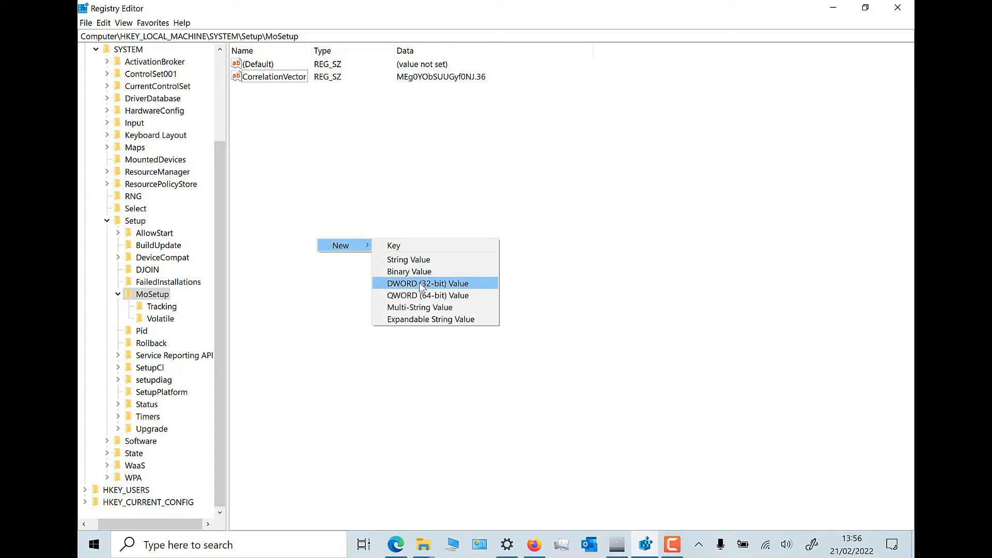
pyautogui.click(427, 283)
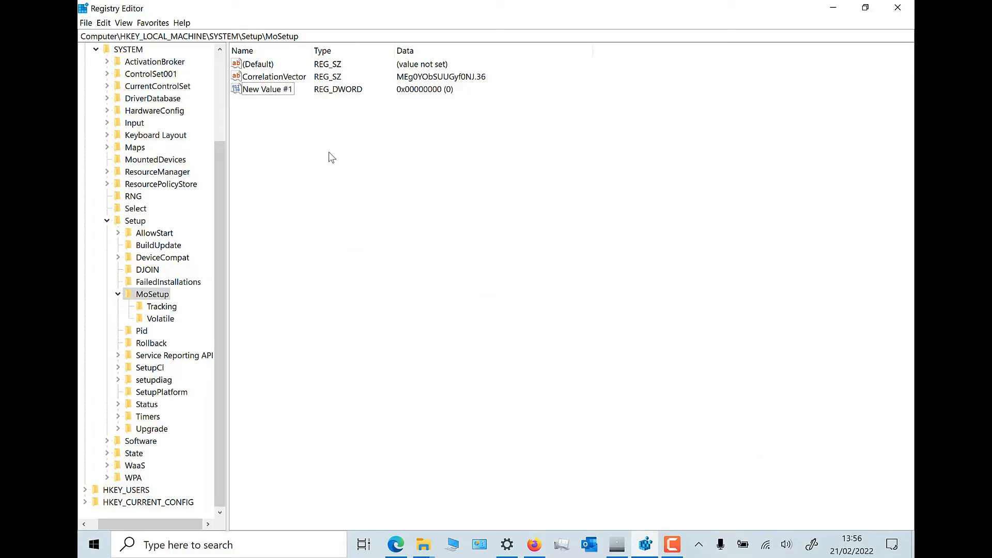
pyautogui.rightClick(267, 89)
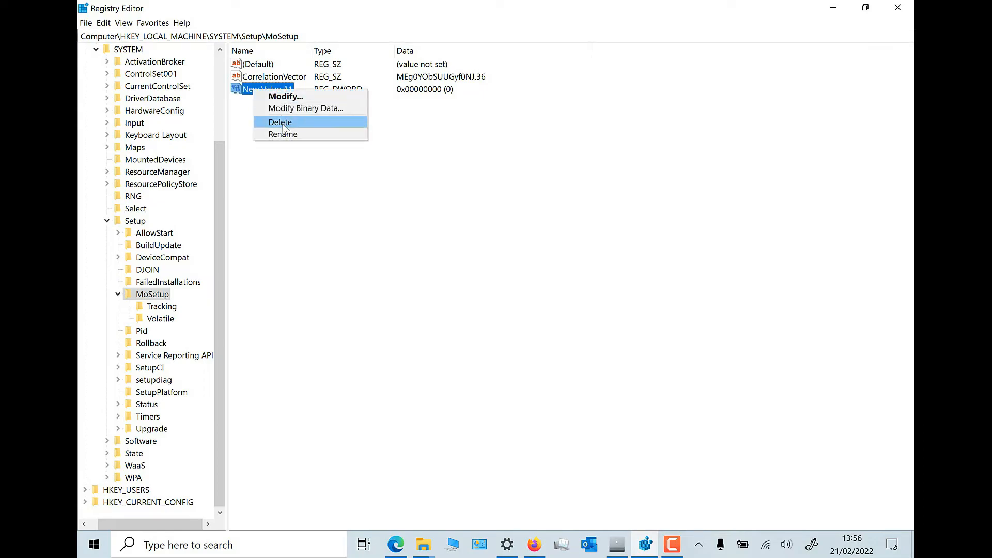
pyautogui.click(282, 134)
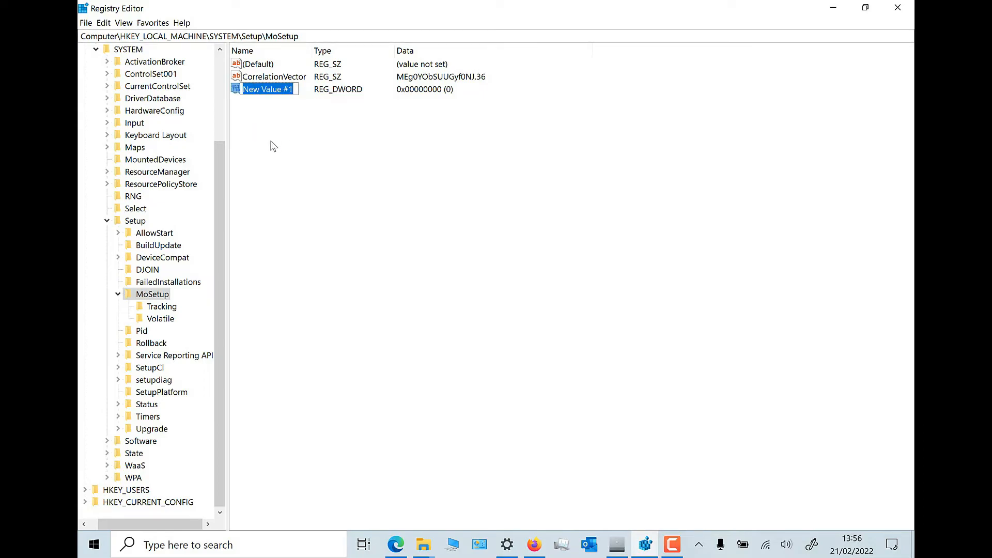
pyautogui.rightClick(268, 89)
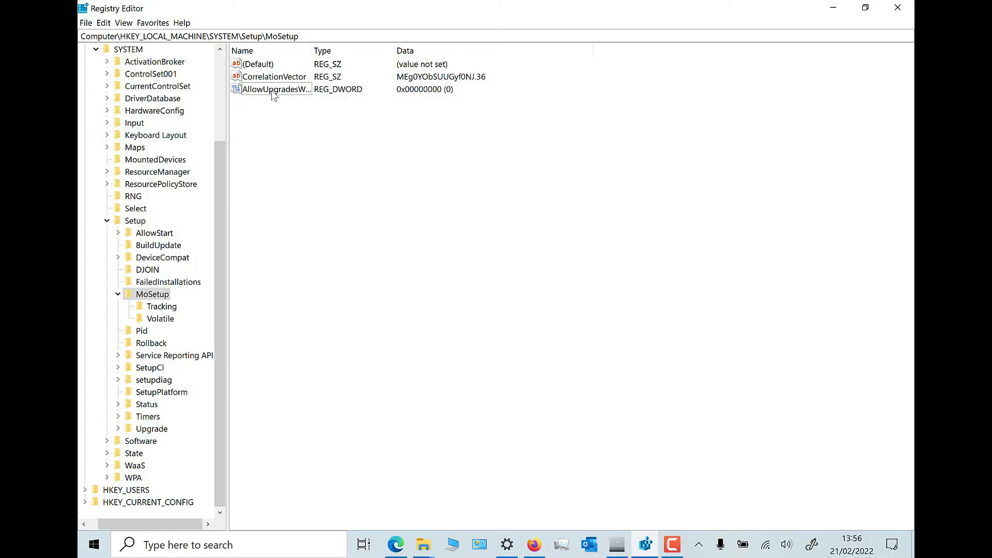
pyautogui.doubleClick(276, 89)
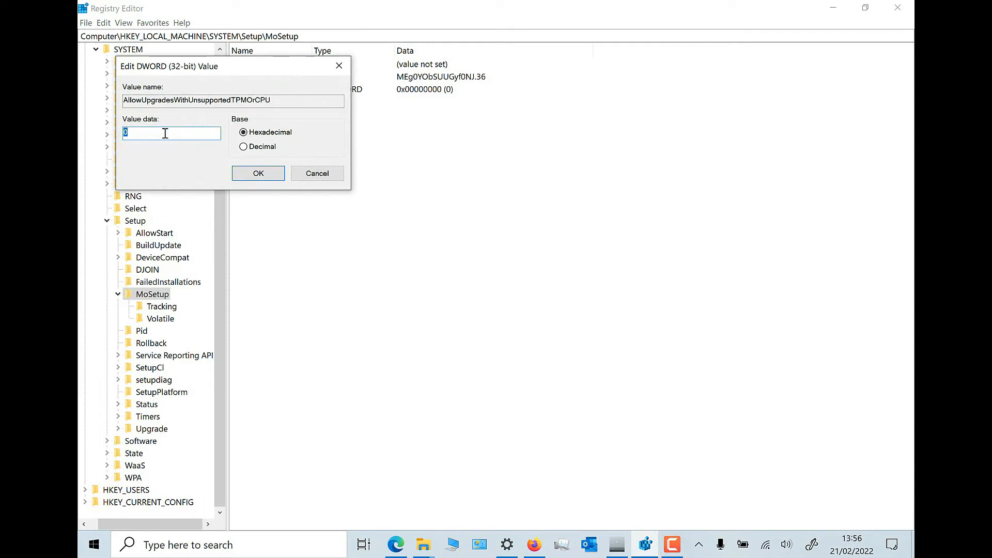
pyautogui.write('1')
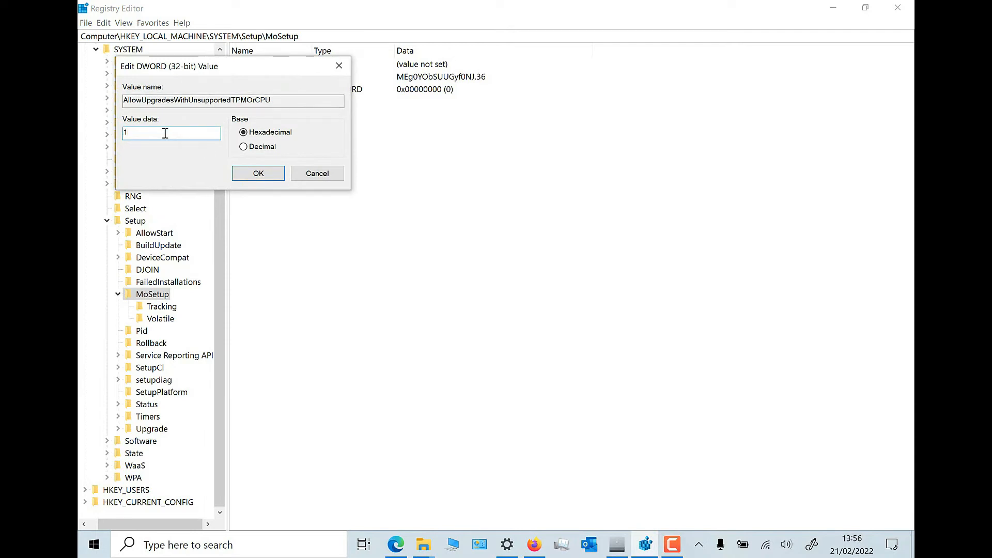
pyautogui.click(258, 173)
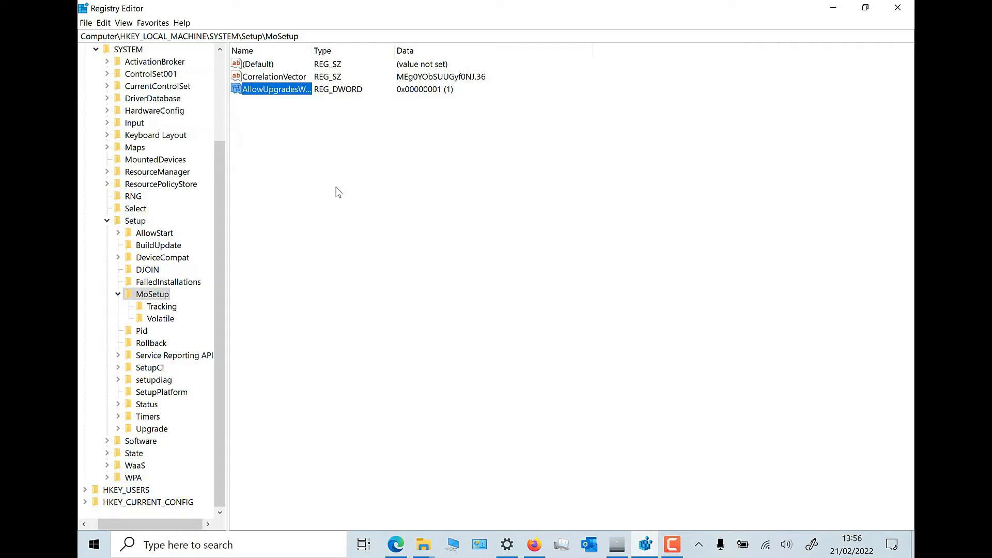
pyautogui.moveTo(801, 75)
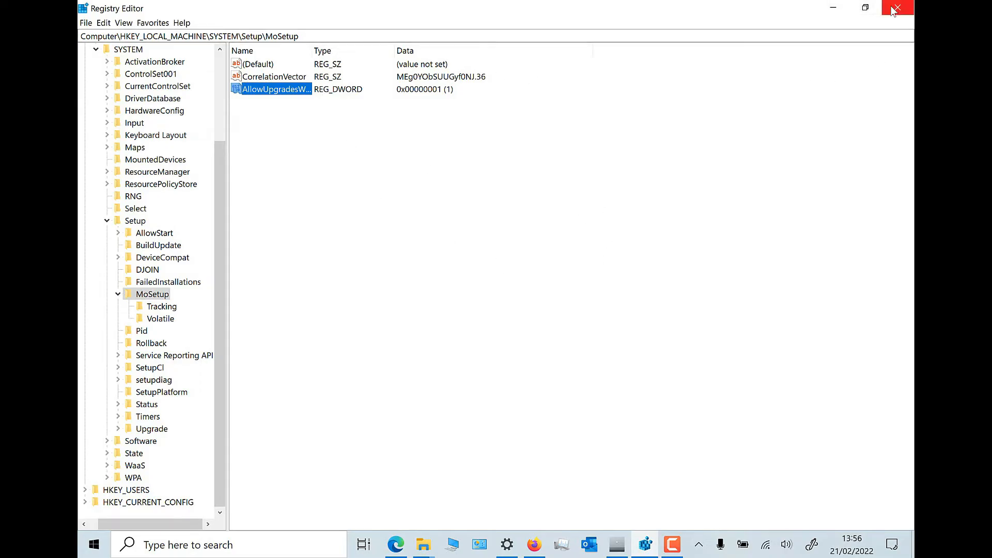
# Step: Close Registry Editor now that the bypass value is saved
pyautogui.click(895, 6)
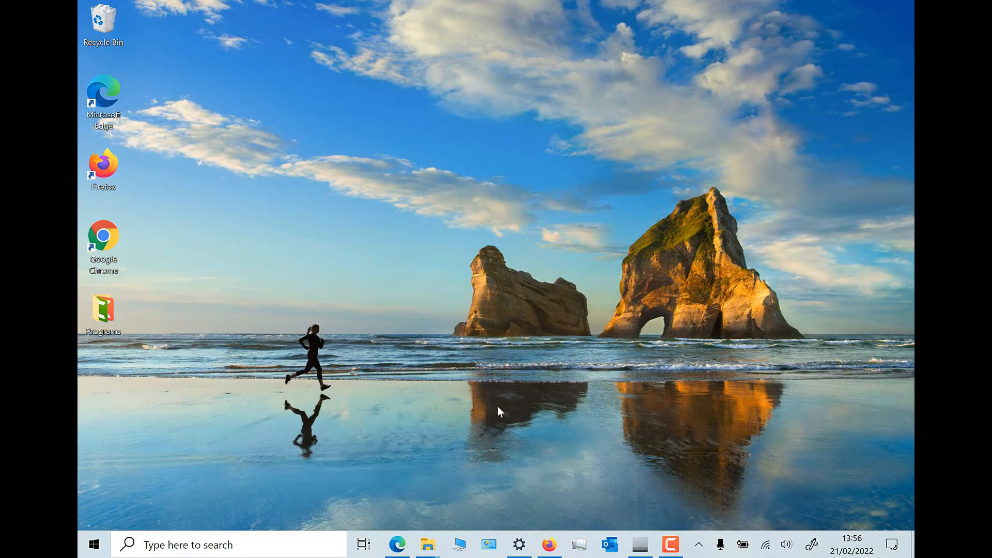
pyautogui.moveTo(765, 544)
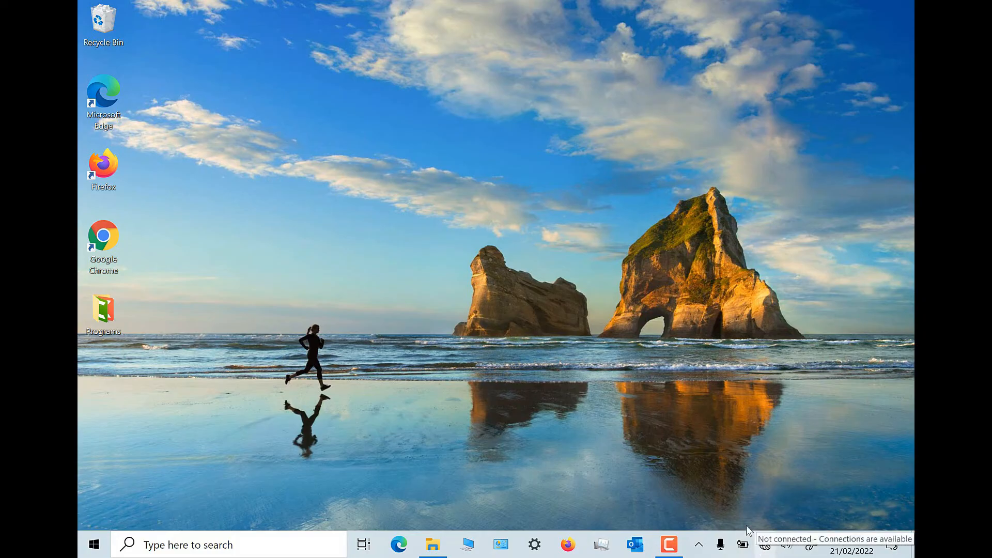
# Step: Relaunch setup from the ISO, set update downloads to 'Not right now', and continue
pyautogui.click(432, 544)
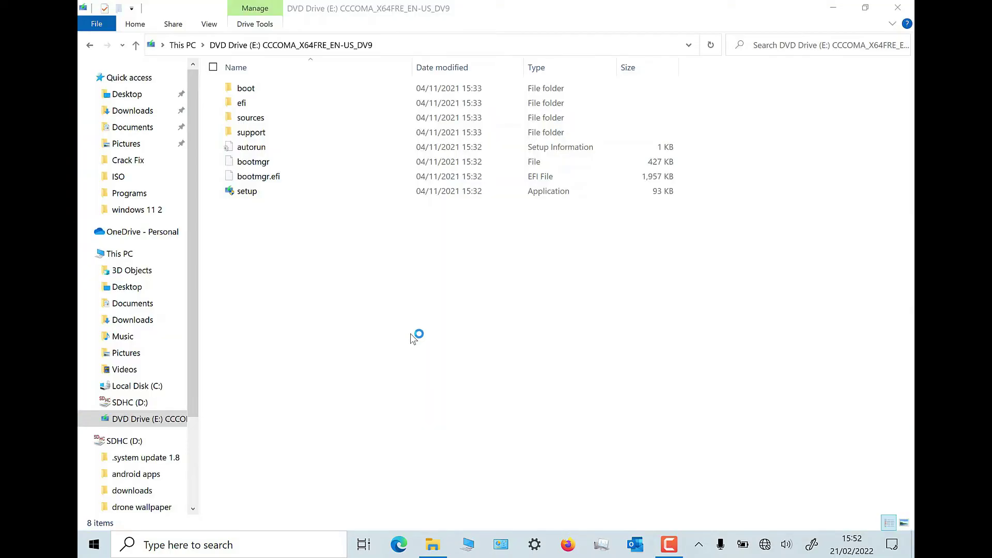
pyautogui.click(246, 191)
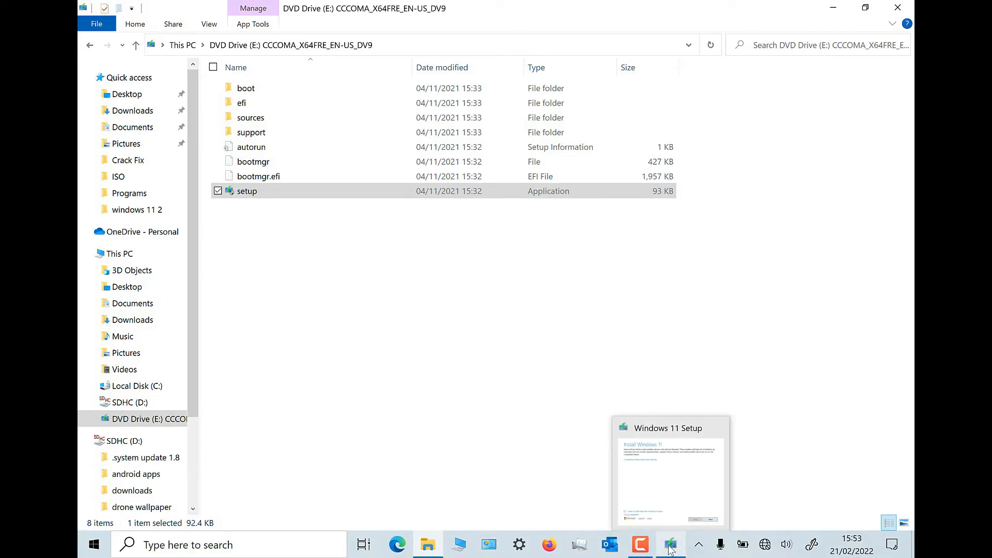
pyautogui.click(669, 543)
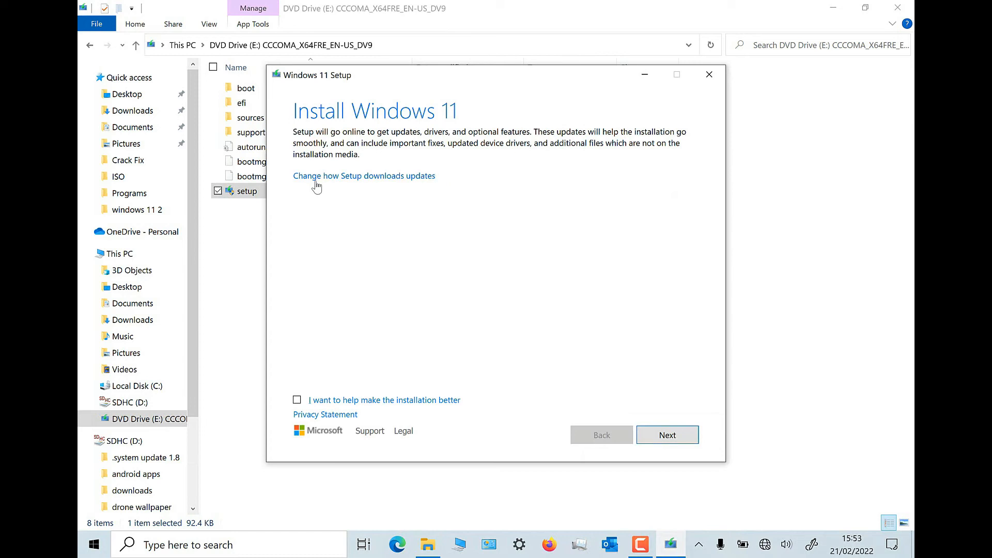
pyautogui.moveTo(348, 187)
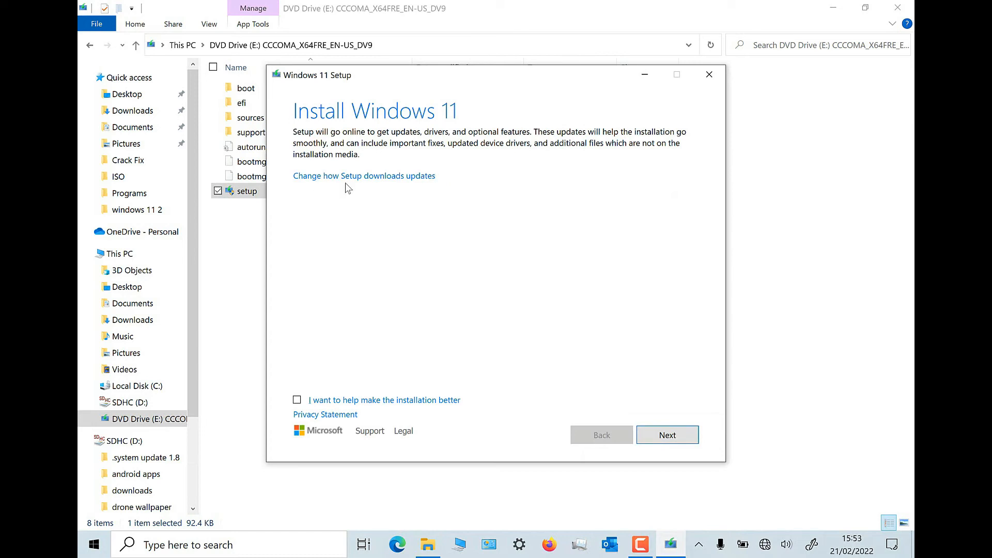
pyautogui.click(364, 175)
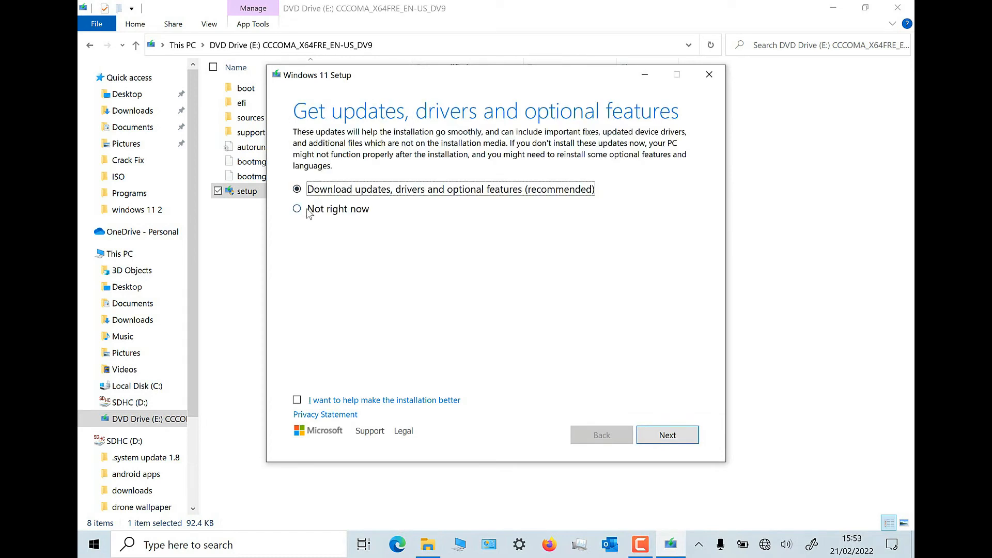
pyautogui.click(297, 209)
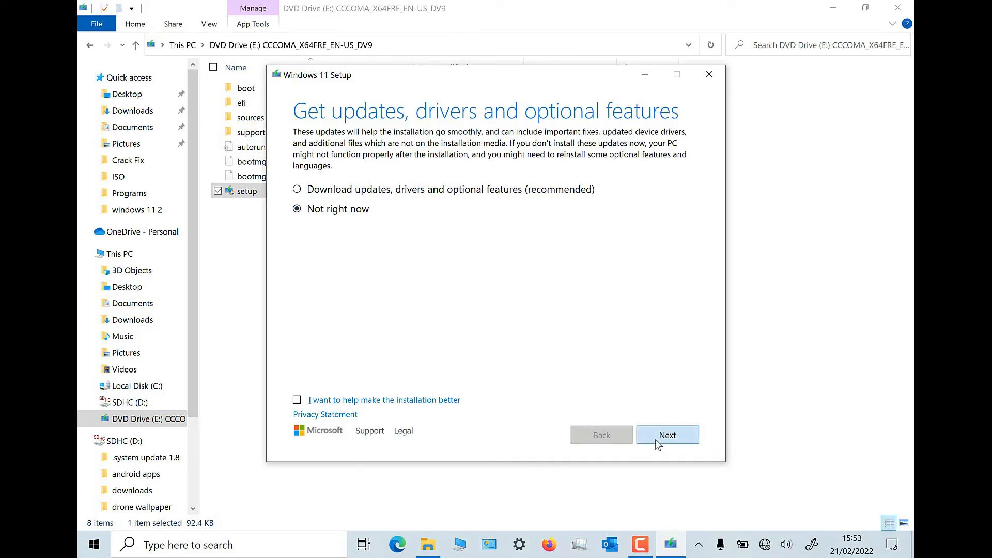
pyautogui.click(668, 435)
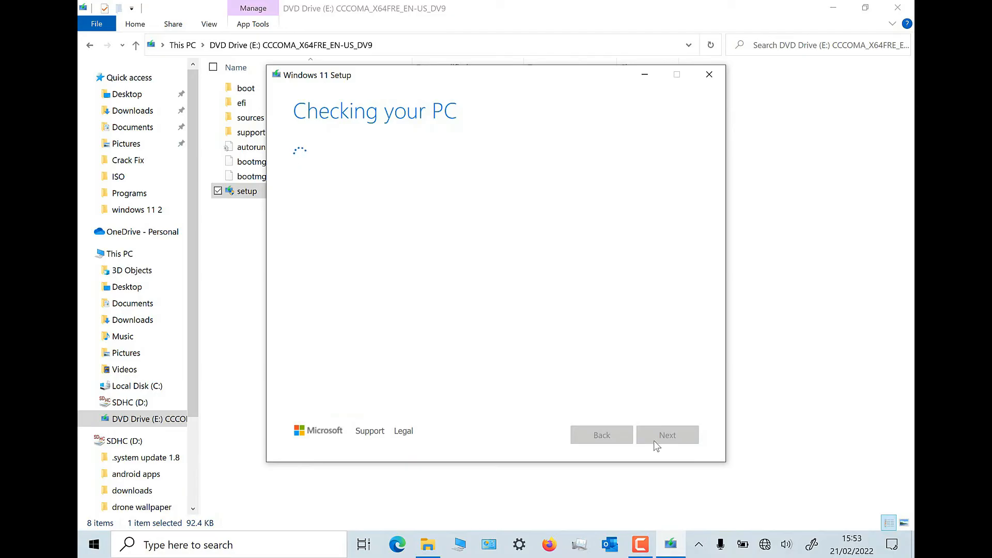
pyautogui.moveTo(648, 450)
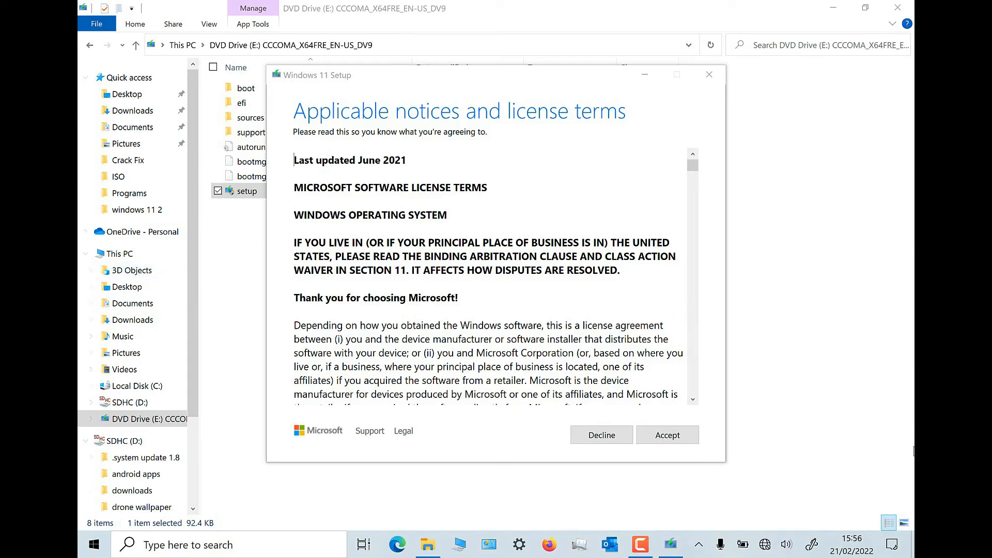
# Step: Accept the license terms, unsupported-hardware warning, and language notice, then install Windows 11 Pro
pyautogui.click(667, 435)
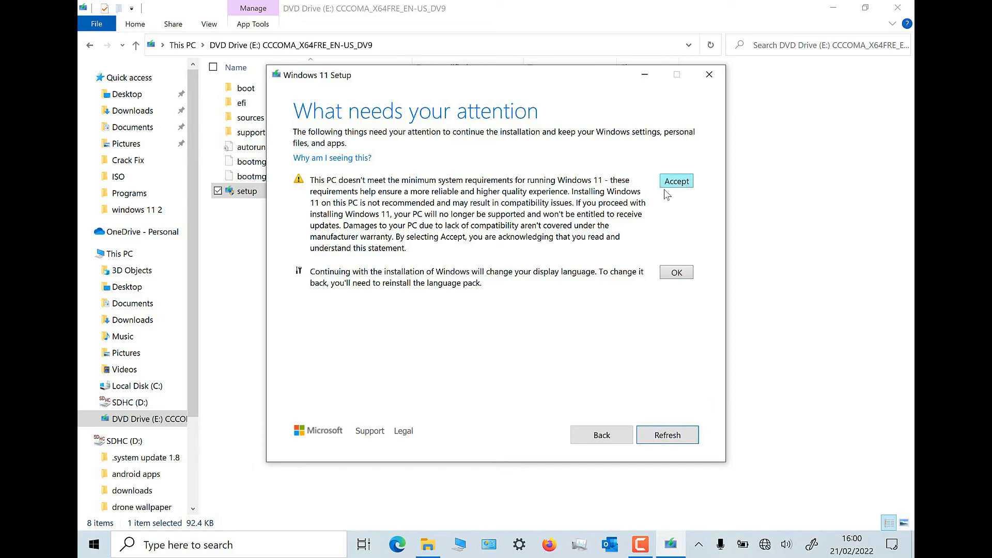
pyautogui.click(676, 181)
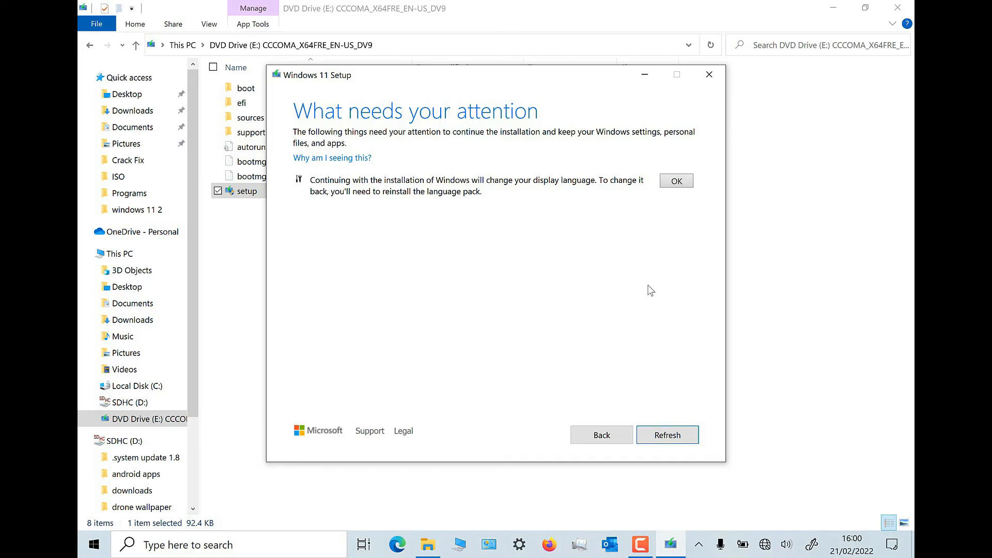
pyautogui.click(676, 180)
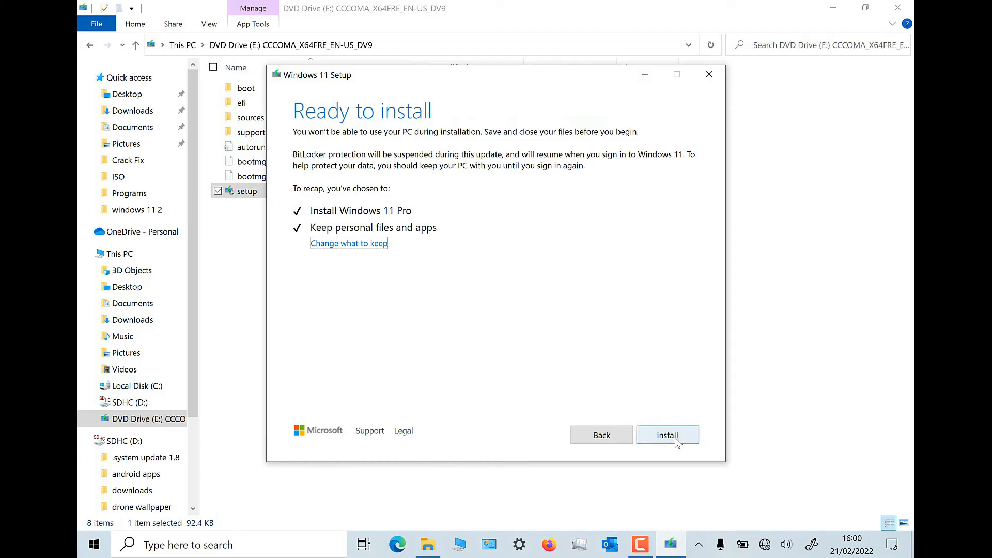
pyautogui.click(667, 434)
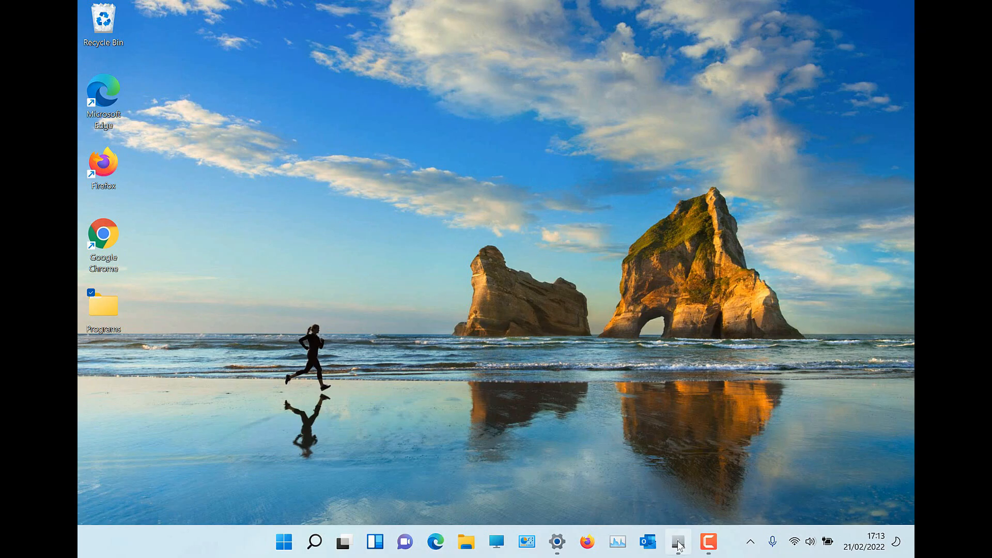
# Step: Open the Surface app from the Windows 11 taskbar
pyautogui.click(679, 541)
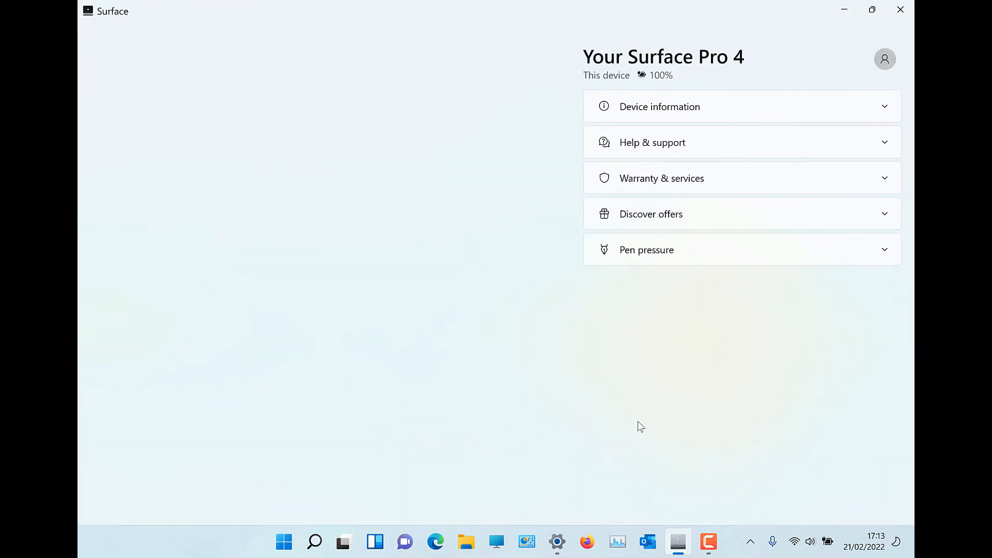